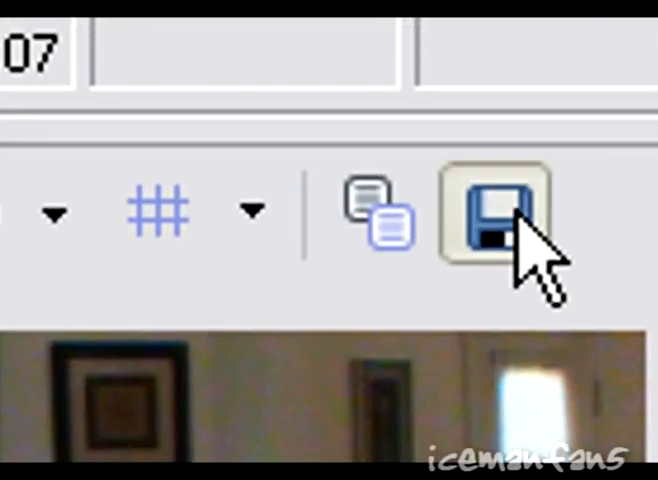
Step: Save a snapshot of the current preview frame and begin naming it 'background'
{"action": "left_click", "coordinate": [510, 213]}
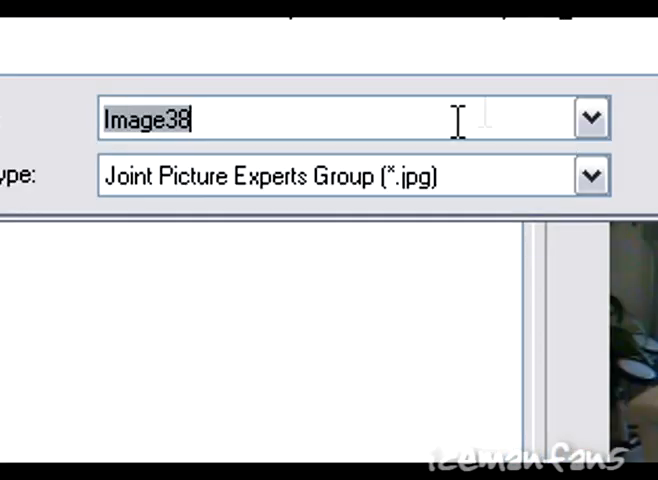
{"action": "type", "text": "back"}
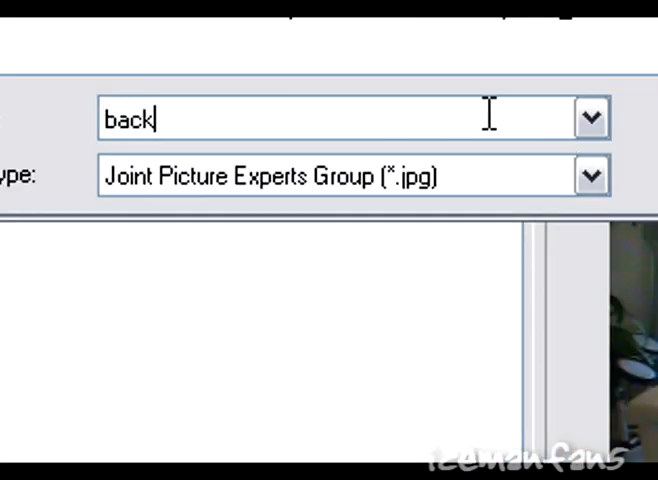
{"action": "type", "text": "gro"}
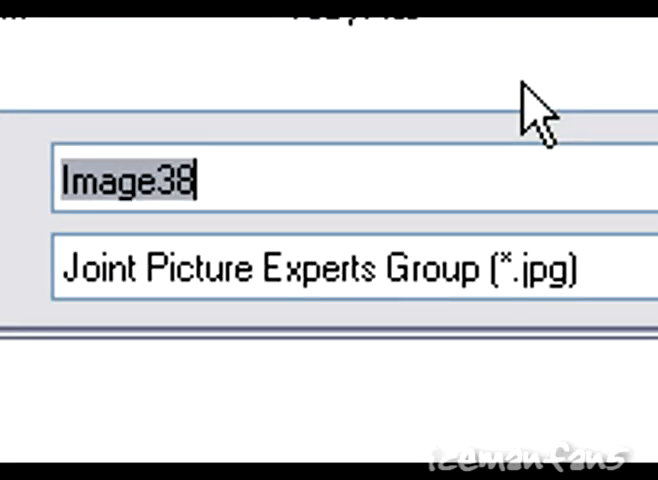
Step: Name the second frame snapshot 'jump' in the save prompt
{"action": "type", "text": "jump"}
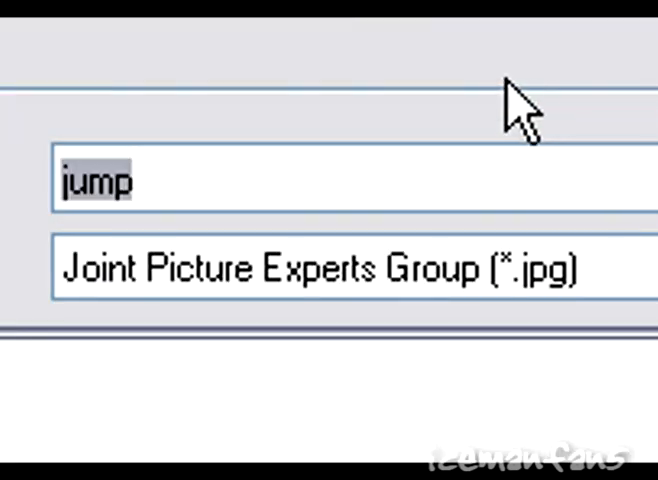
{"action": "mouse_move", "coordinate": [485, 50]}
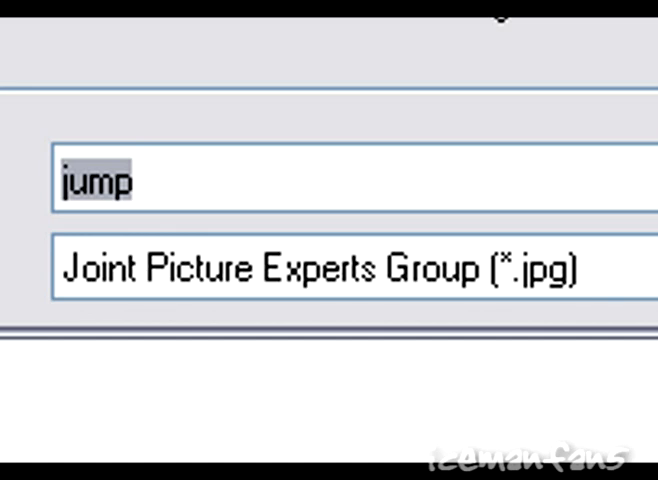
{"action": "mouse_move", "coordinate": [570, 30]}
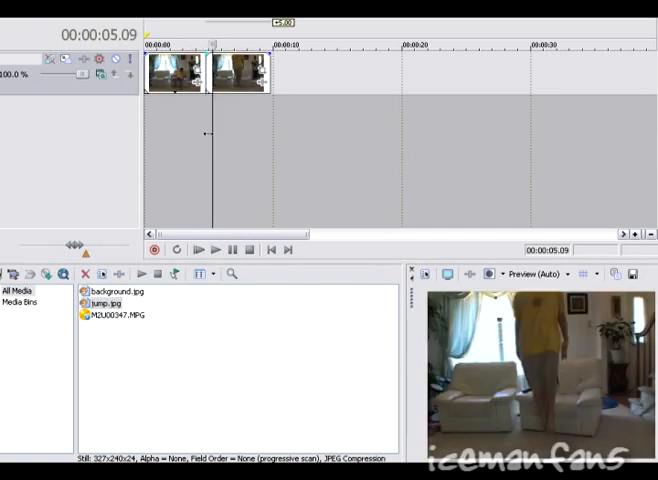
Step: Put jump.jpg on a new second track at the freeze point
{"action": "left_click_drag", "start_coordinate": [211, 43], "coordinate": [195, 43]}
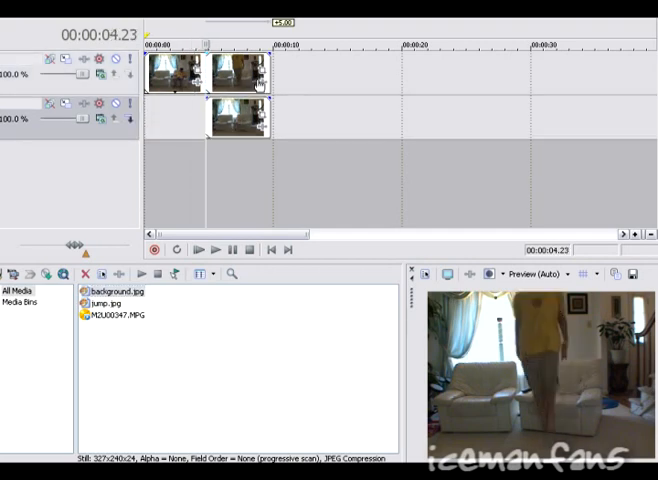
{"action": "mouse_move", "coordinate": [258, 82]}
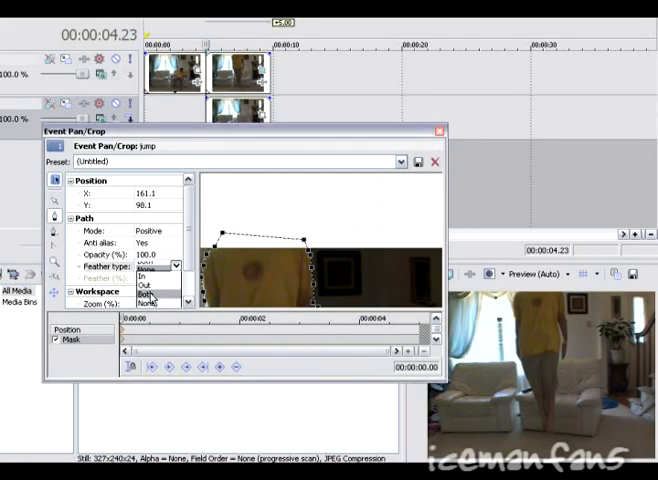
Step: Set the jump still's mask feather type to Both and finish editing the mask
{"action": "left_click", "coordinate": [148, 294]}
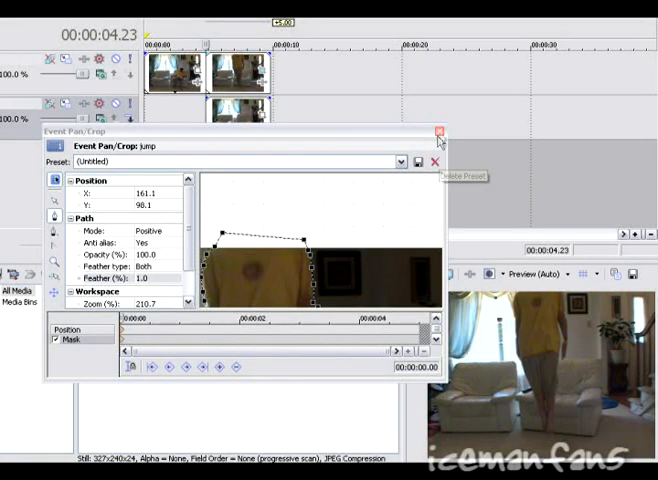
{"action": "left_click", "coordinate": [438, 132]}
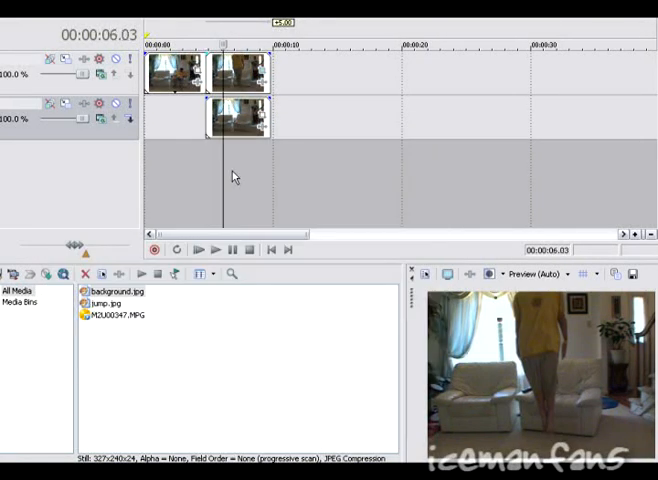
{"action": "mouse_move", "coordinate": [215, 90]}
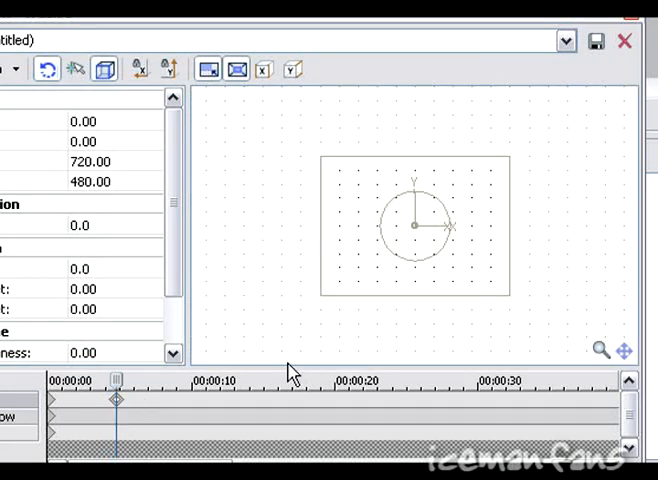
{"action": "mouse_move", "coordinate": [293, 368]}
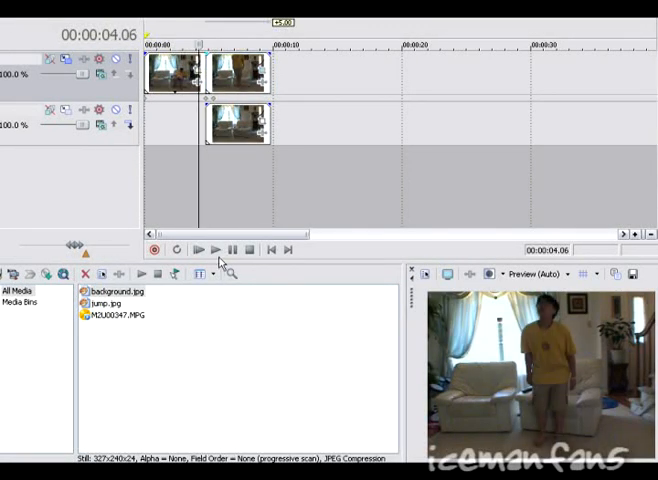
{"action": "left_click", "coordinate": [199, 249]}
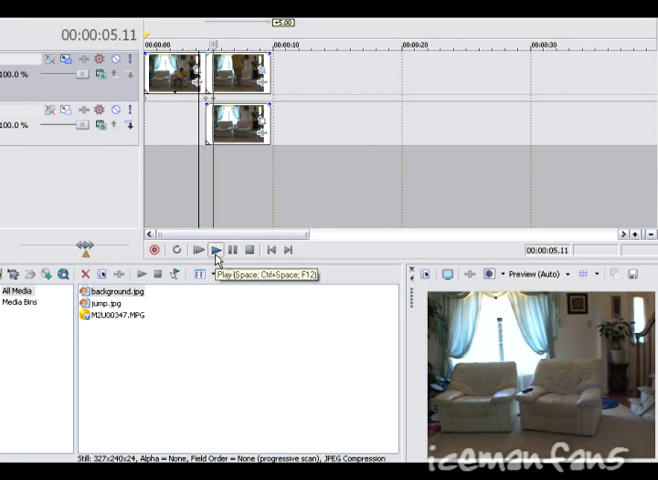
{"action": "left_click", "coordinate": [216, 249]}
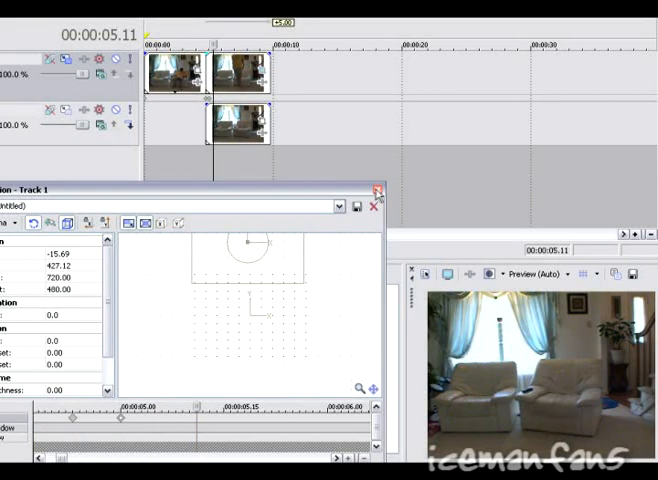
{"action": "left_click", "coordinate": [377, 192]}
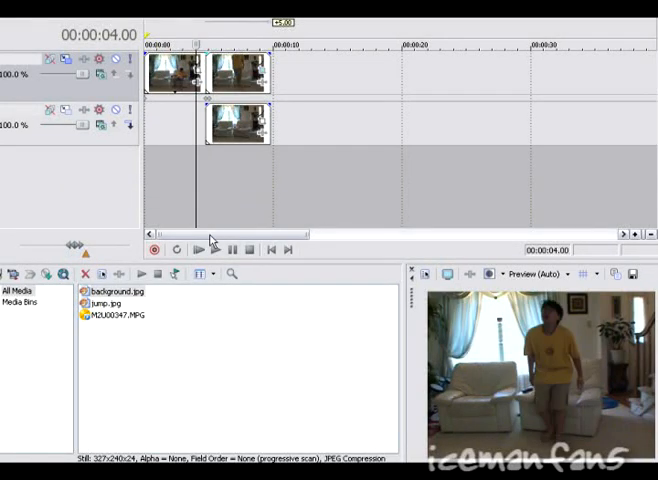
{"action": "left_click", "coordinate": [198, 250]}
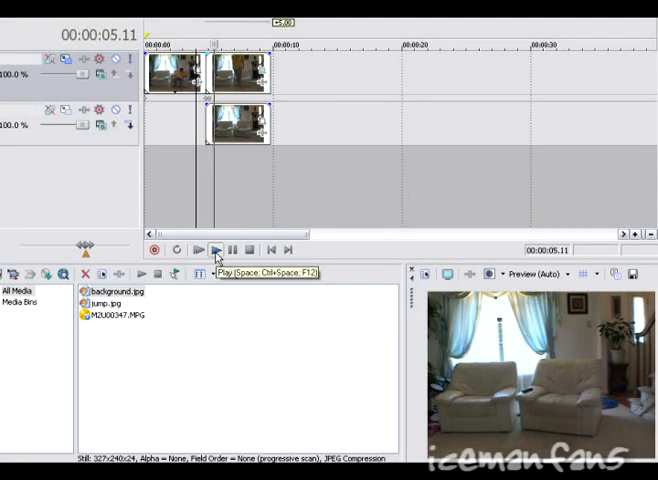
{"action": "left_click", "coordinate": [200, 250]}
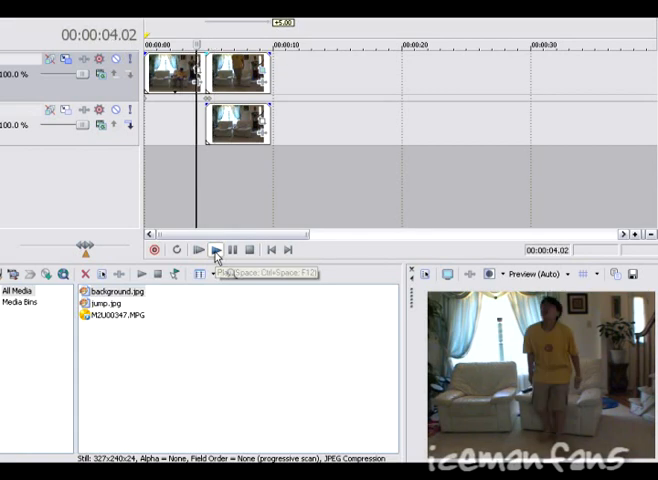
{"action": "left_click", "coordinate": [198, 249]}
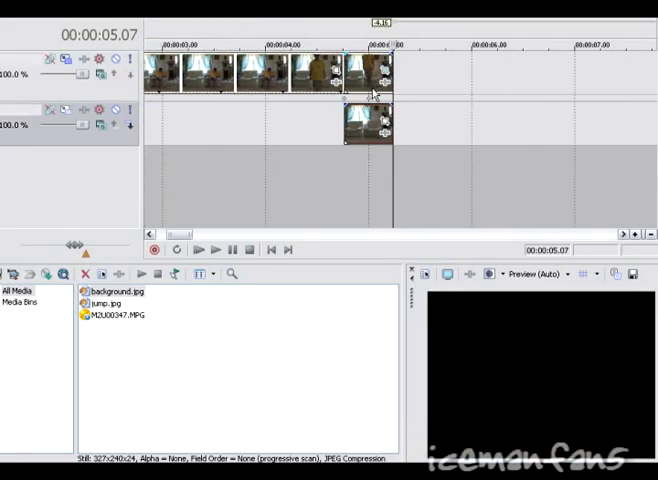
{"action": "mouse_move", "coordinate": [383, 83]}
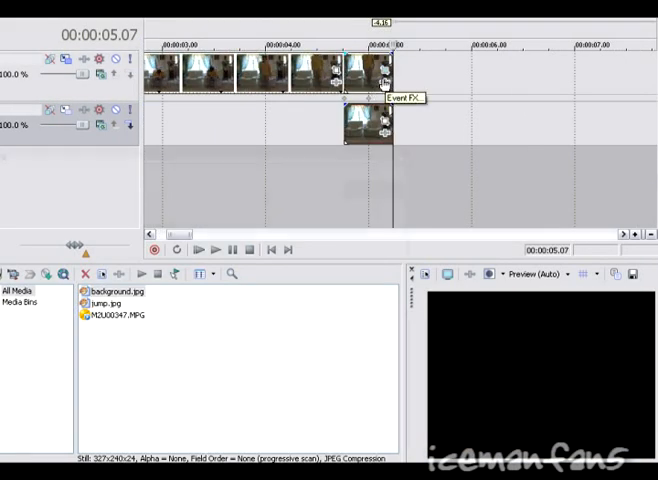
Step: Apply a vertical Linear Blur preset to the jump event's effect
{"action": "left_click", "coordinate": [384, 83]}
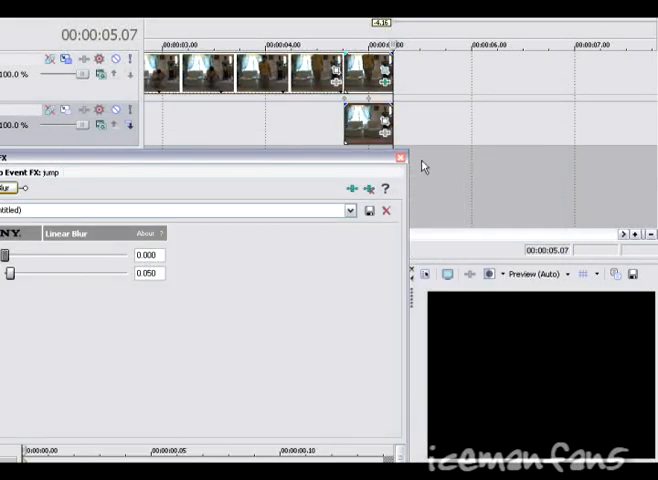
{"action": "mouse_move", "coordinate": [285, 115]}
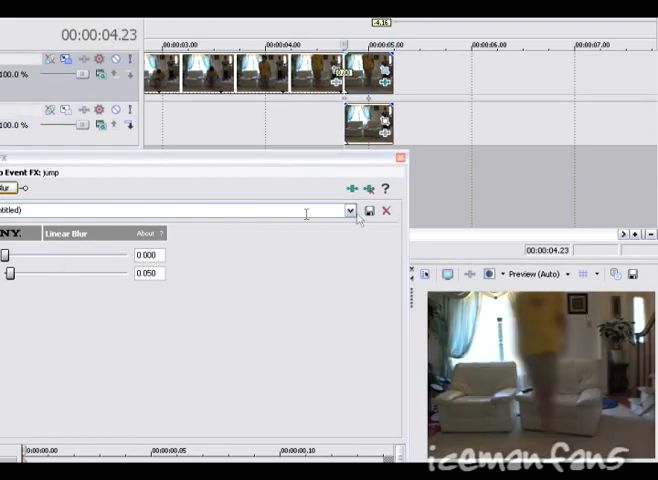
{"action": "left_click", "coordinate": [349, 210]}
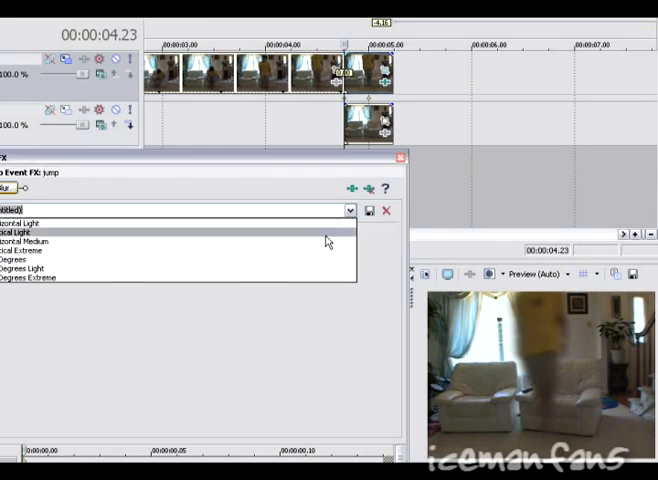
{"action": "left_click", "coordinate": [25, 232]}
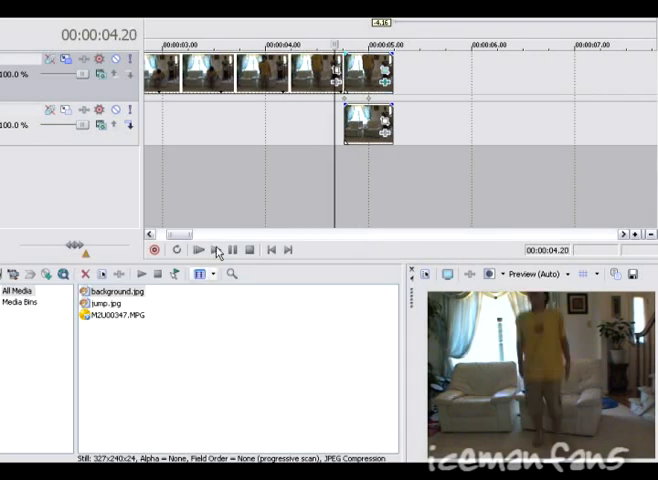
Step: Stop the preview playback and bring up the top video track's effects chooser
{"action": "left_click", "coordinate": [199, 249]}
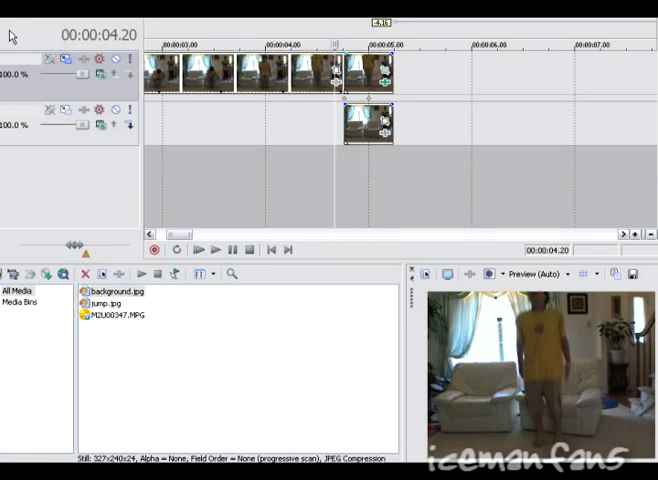
{"action": "mouse_move", "coordinate": [231, 158]}
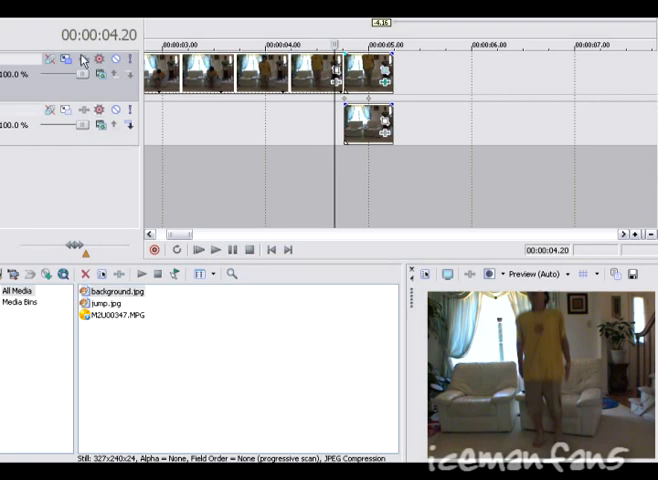
{"action": "left_click", "coordinate": [98, 58]}
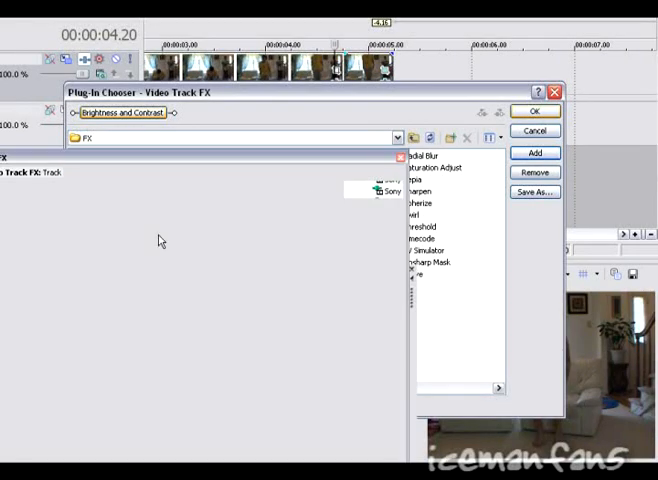
Step: Add Brightness and Contrast to the track and background still, with background contrast at 0.26
{"action": "left_click", "coordinate": [534, 111]}
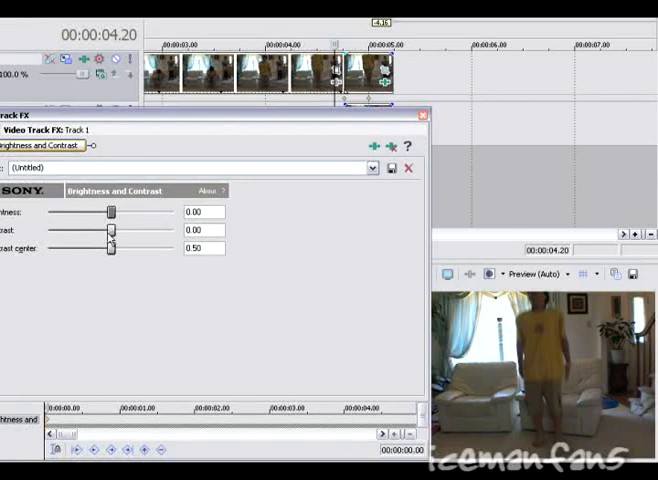
{"action": "left_click_drag", "start_coordinate": [111, 230], "coordinate": [127, 230]}
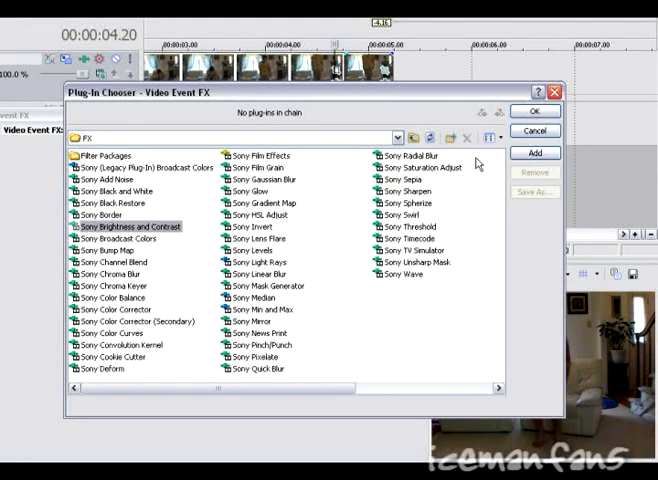
{"action": "left_click", "coordinate": [535, 153]}
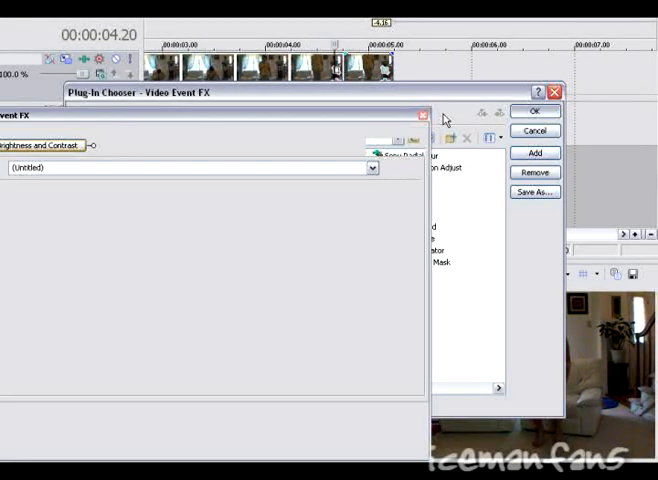
{"action": "left_click", "coordinate": [535, 111]}
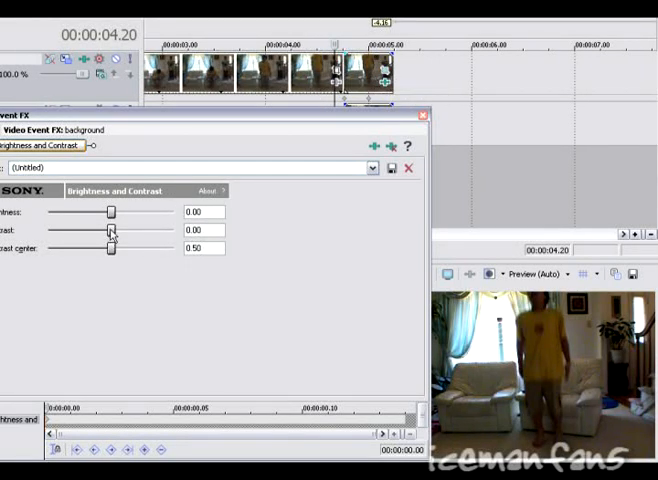
{"action": "left_click_drag", "start_coordinate": [111, 230], "coordinate": [122, 230]}
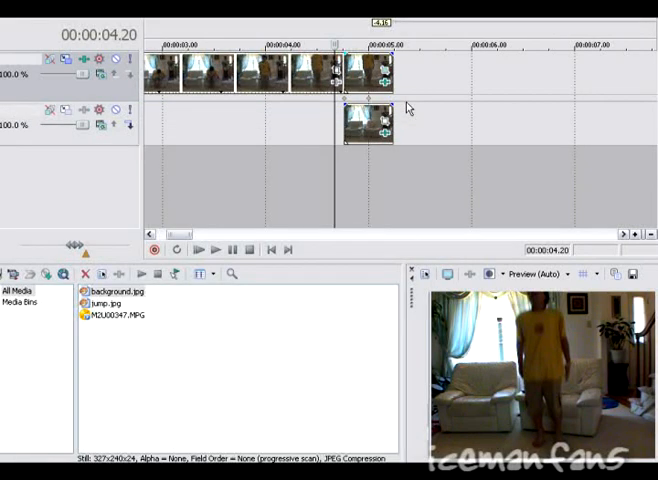
{"action": "mouse_move", "coordinate": [384, 90]}
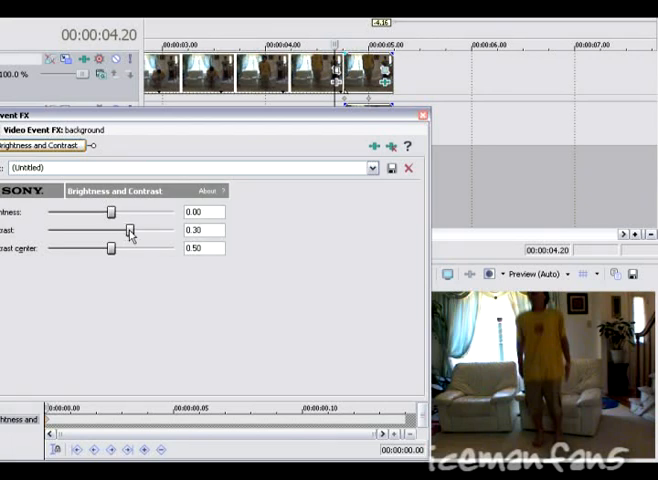
{"action": "left_click_drag", "start_coordinate": [128, 229], "coordinate": [124, 229]}
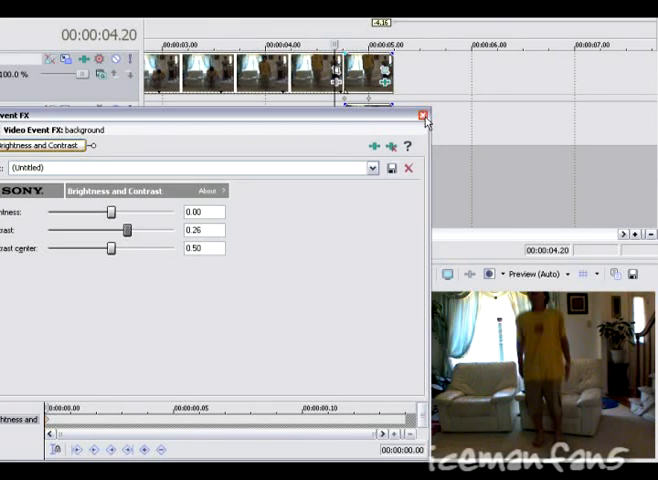
{"action": "left_click", "coordinate": [427, 114]}
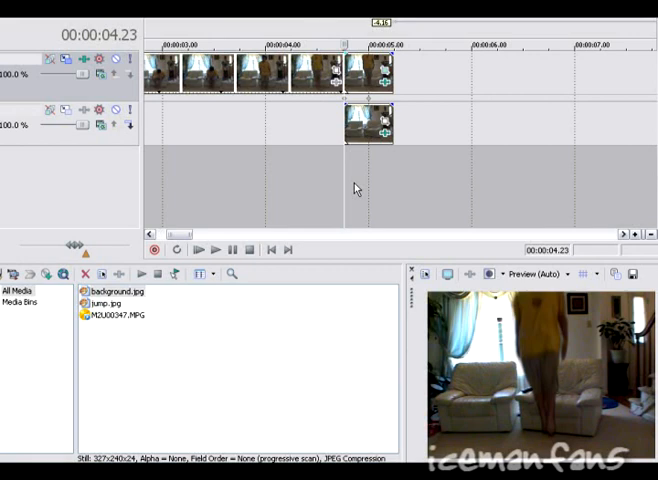
{"action": "left_click", "coordinate": [283, 48]}
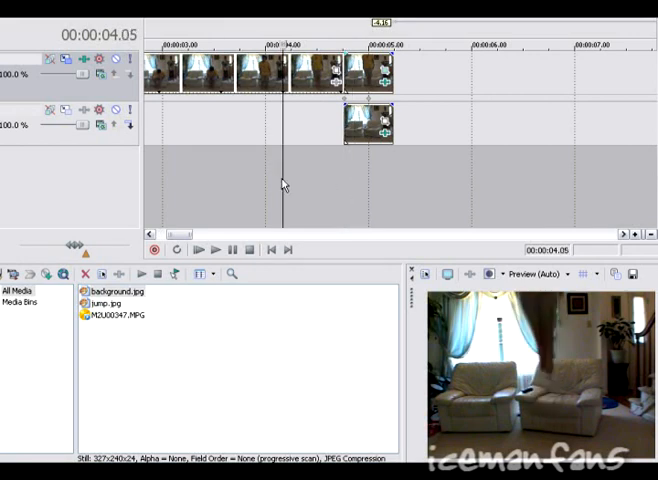